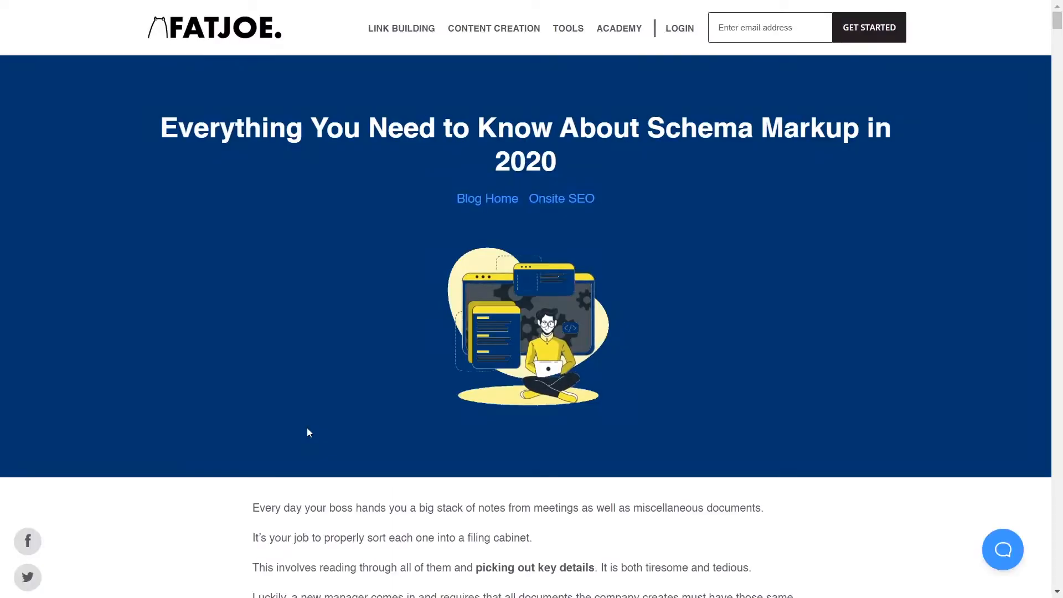
Read the article from its table of contents down to the How was Schema Created? heading
scroll(down, 3)
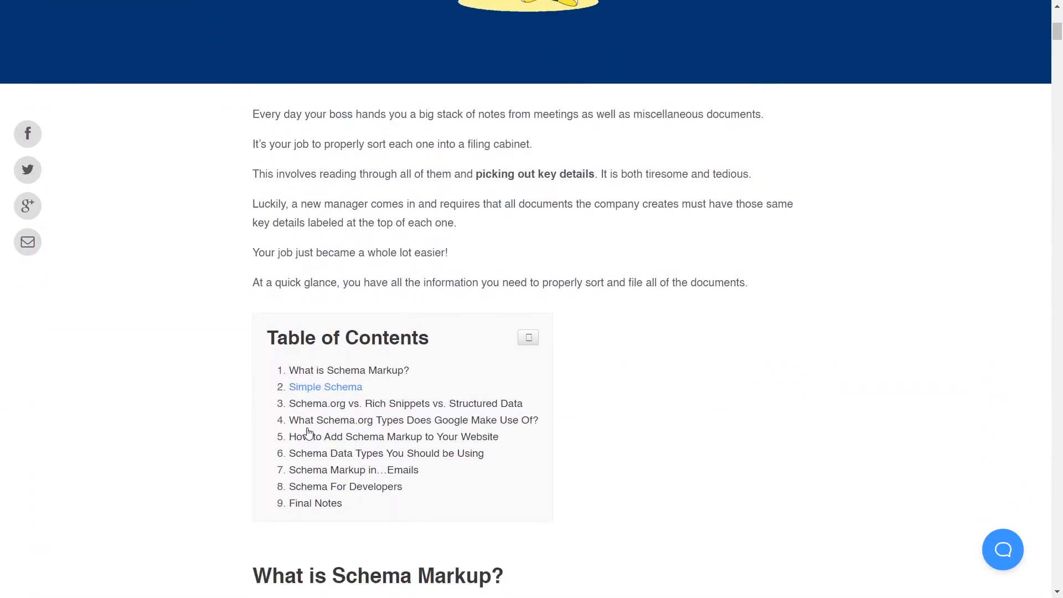
scroll(down, 3)
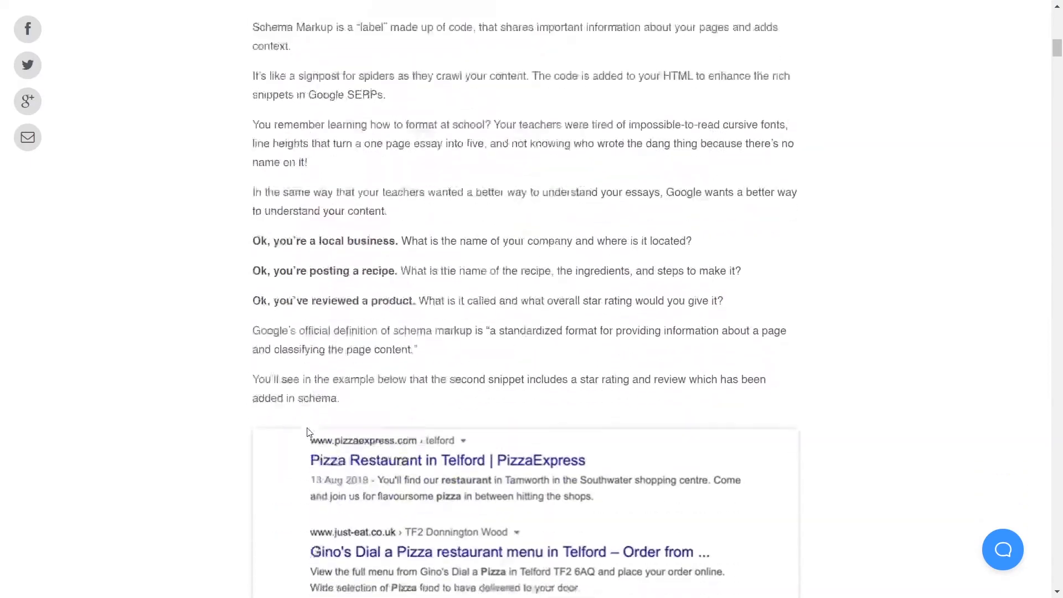
scroll(down, 3)
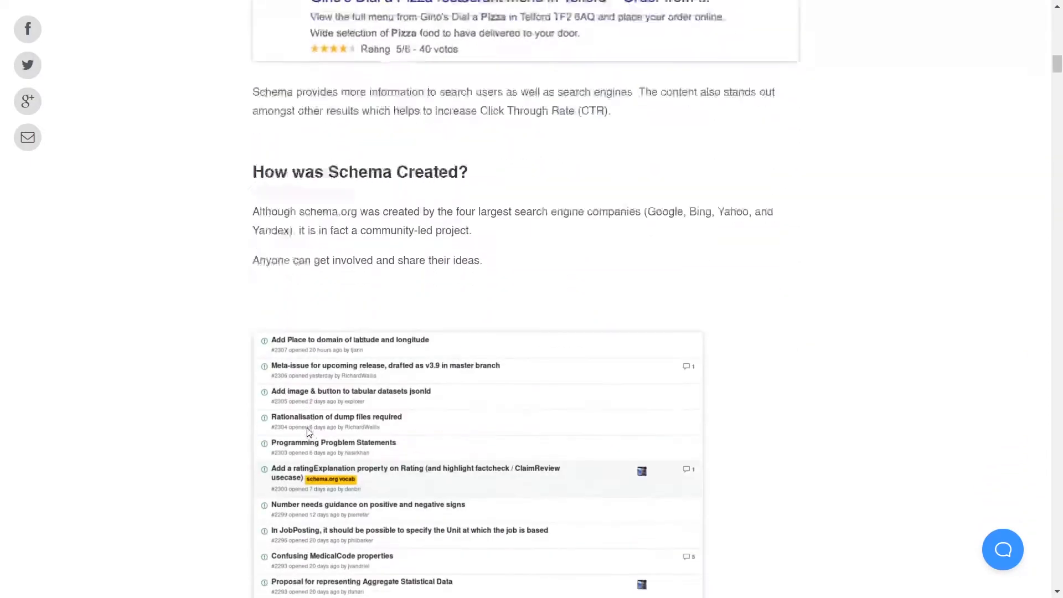
scroll(down, 3)
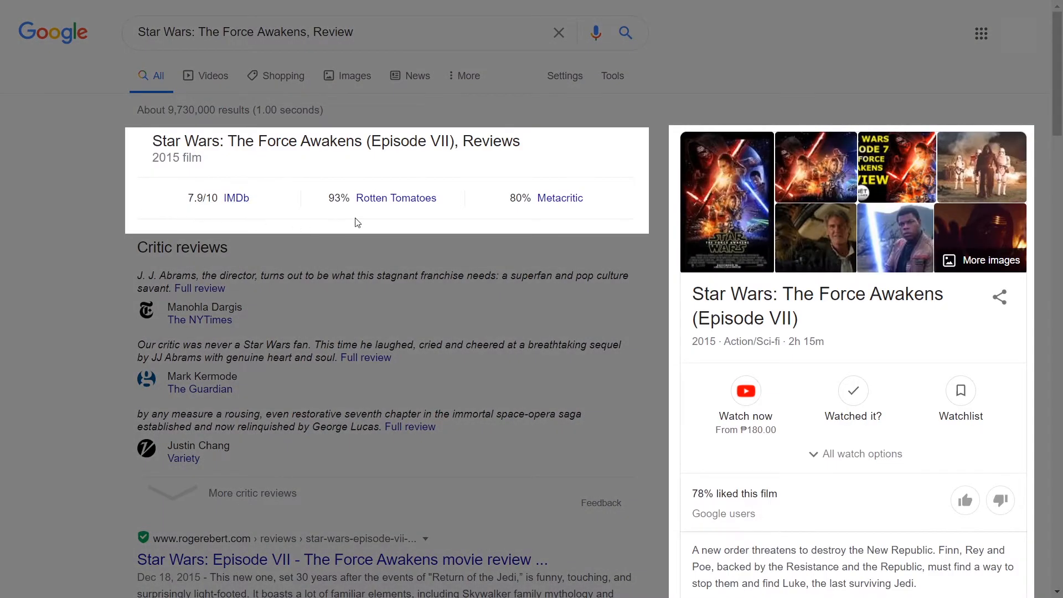
mouse_move(440, 224)
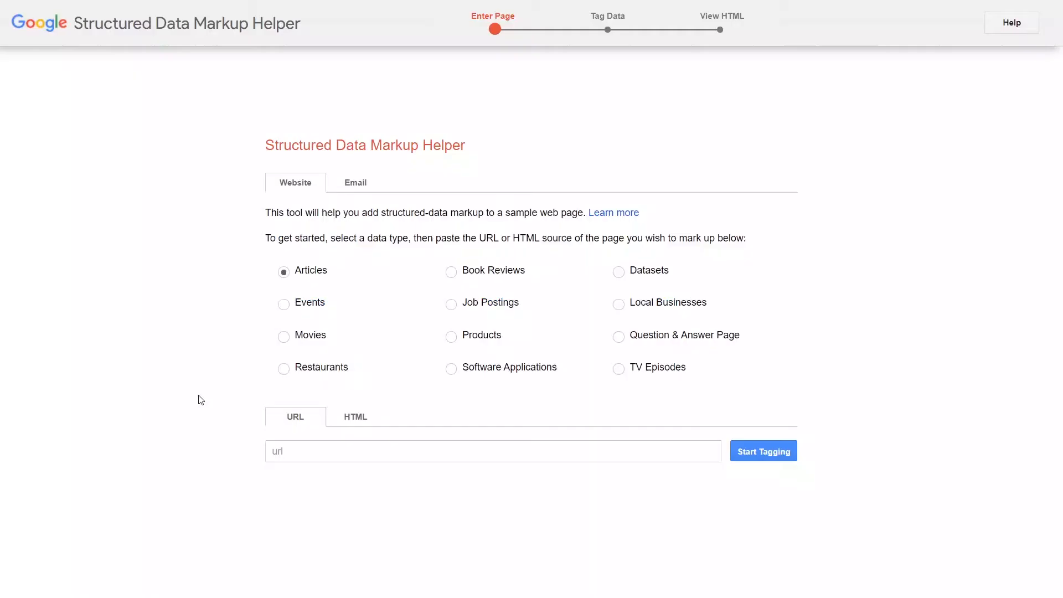
Tag the FatJoe SEO leads headline as the Article name and generate its JSON-LD markup
click(491, 450)
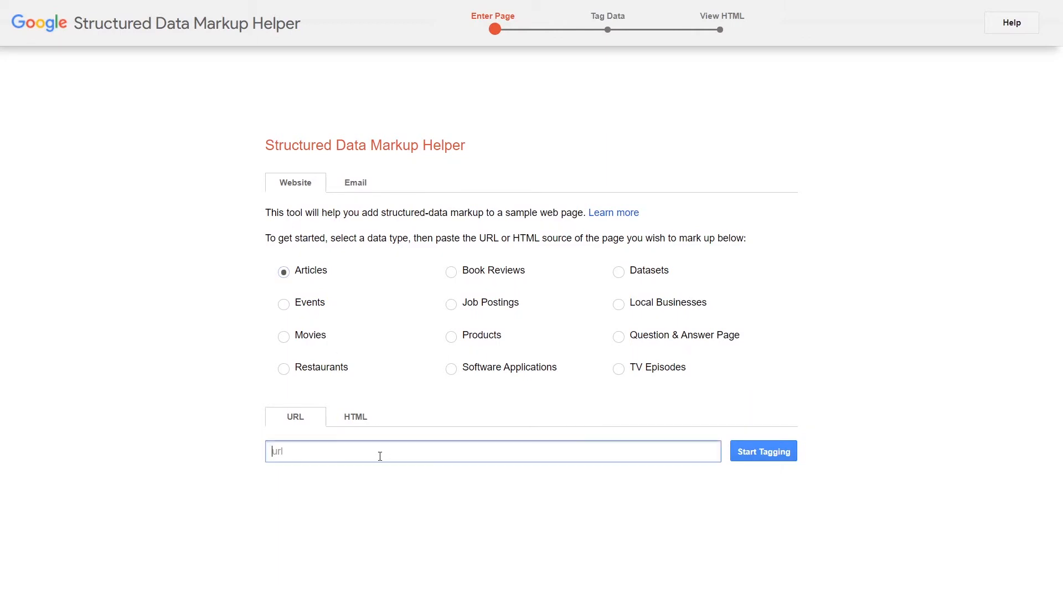
click(761, 450)
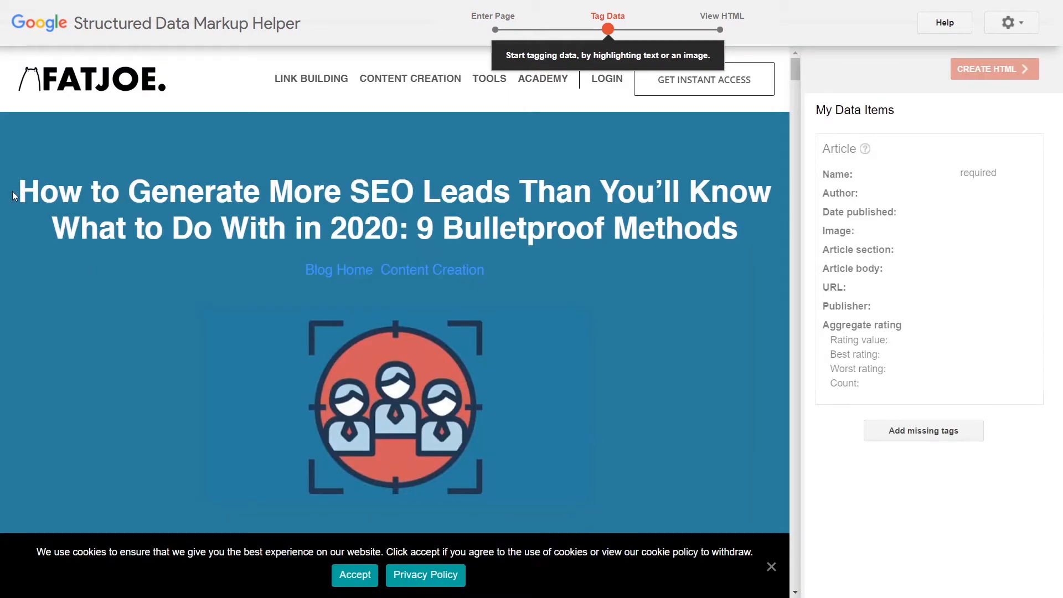
drag(20, 192, 736, 228)
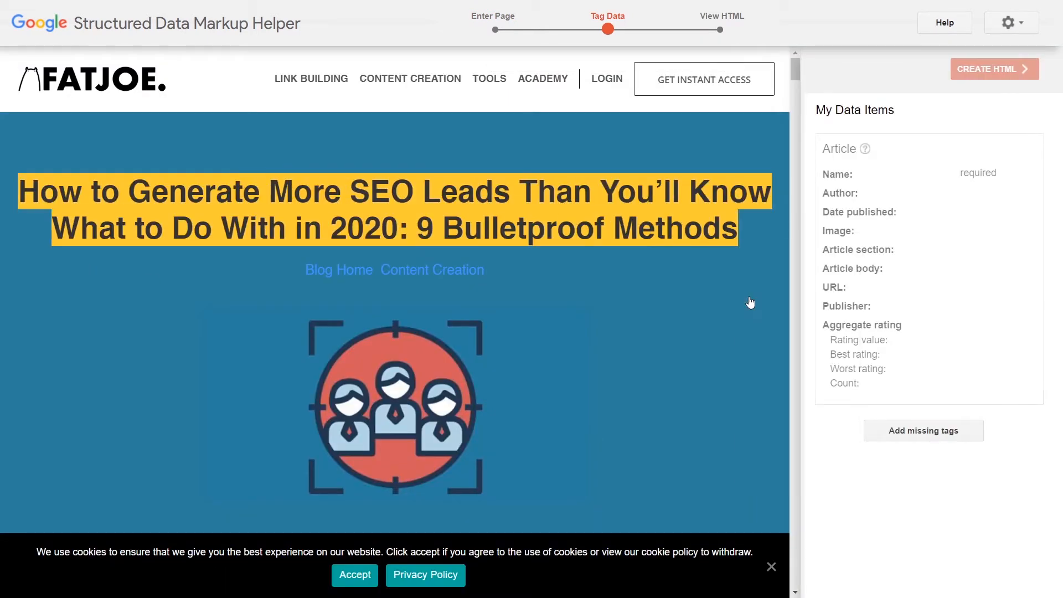
click(993, 69)
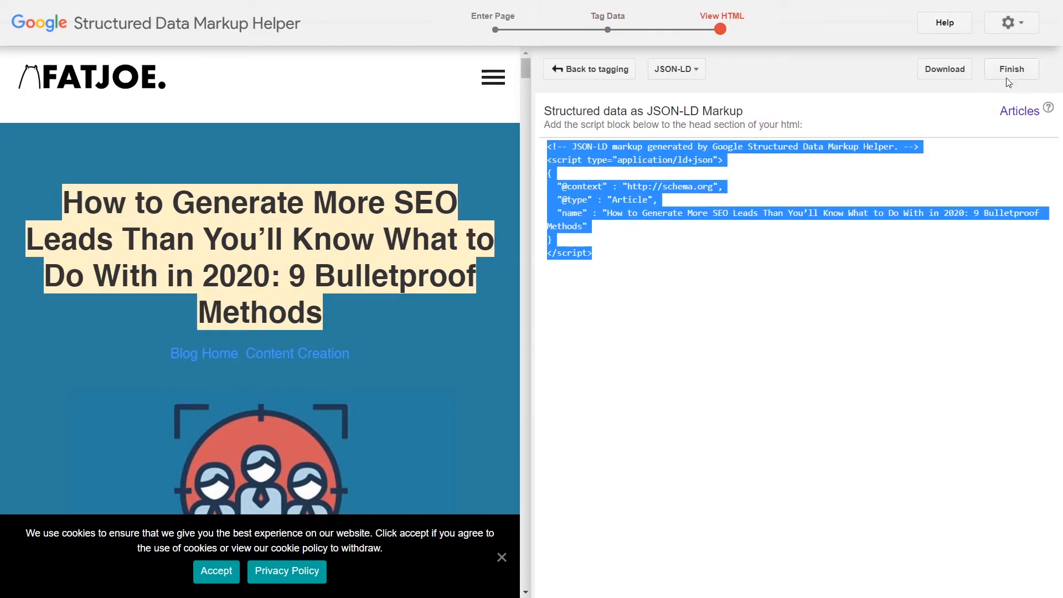
click(1010, 68)
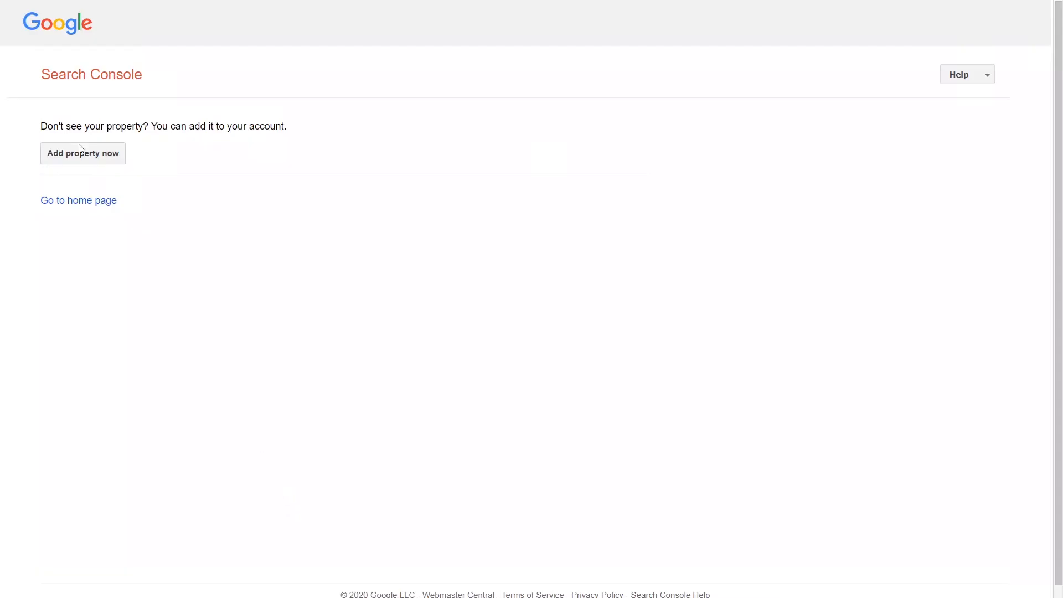
Begin adding a new property, ready to enter the site URL for verification
click(83, 152)
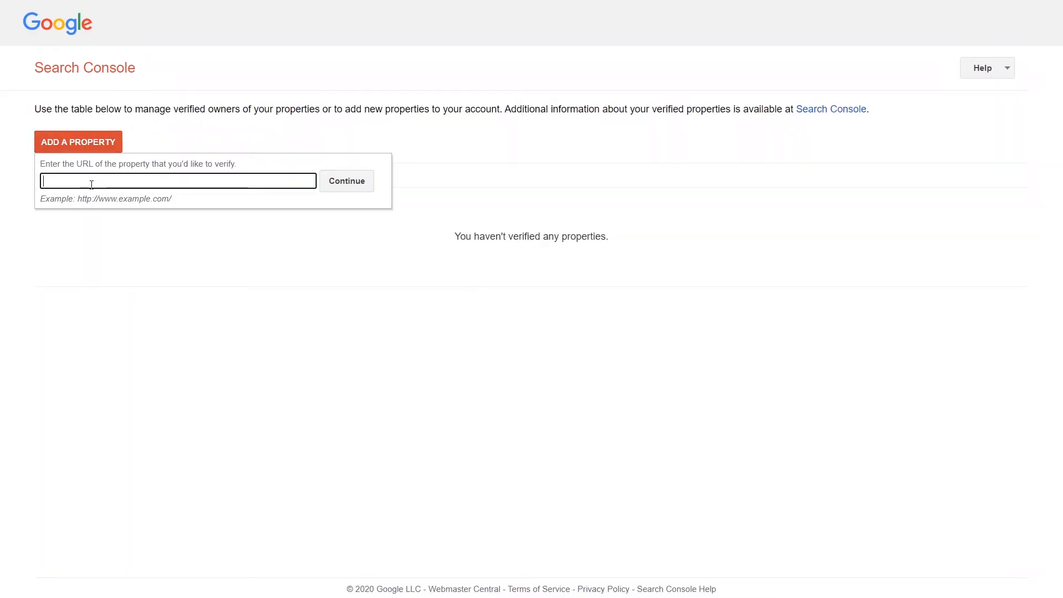
click(346, 180)
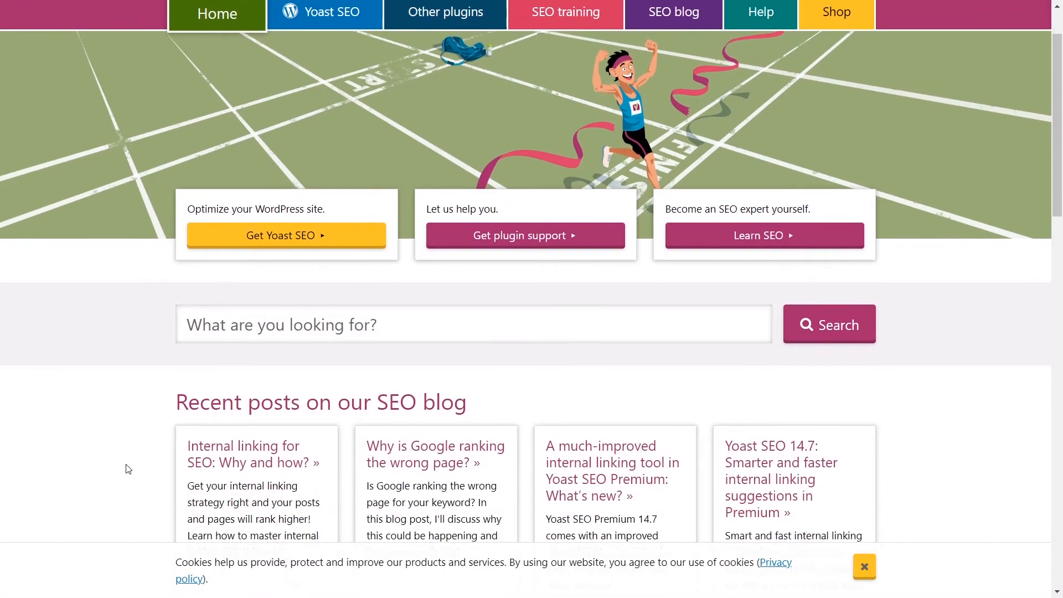
Browse the Yoast homepage past recent posts, plugins and free SEO tips to the help section
scroll(down, 3)
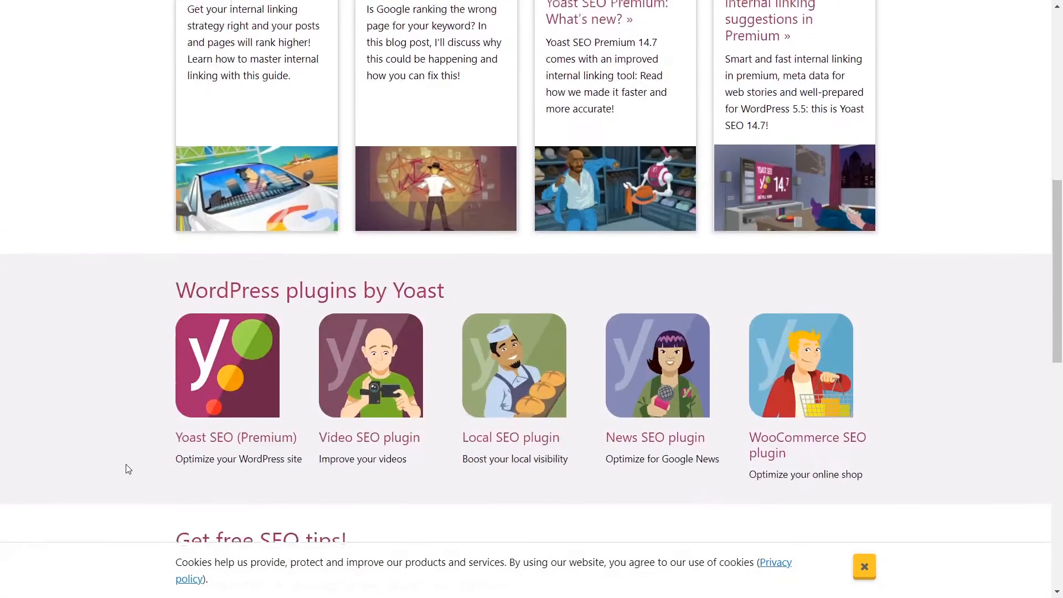
scroll(down, 3)
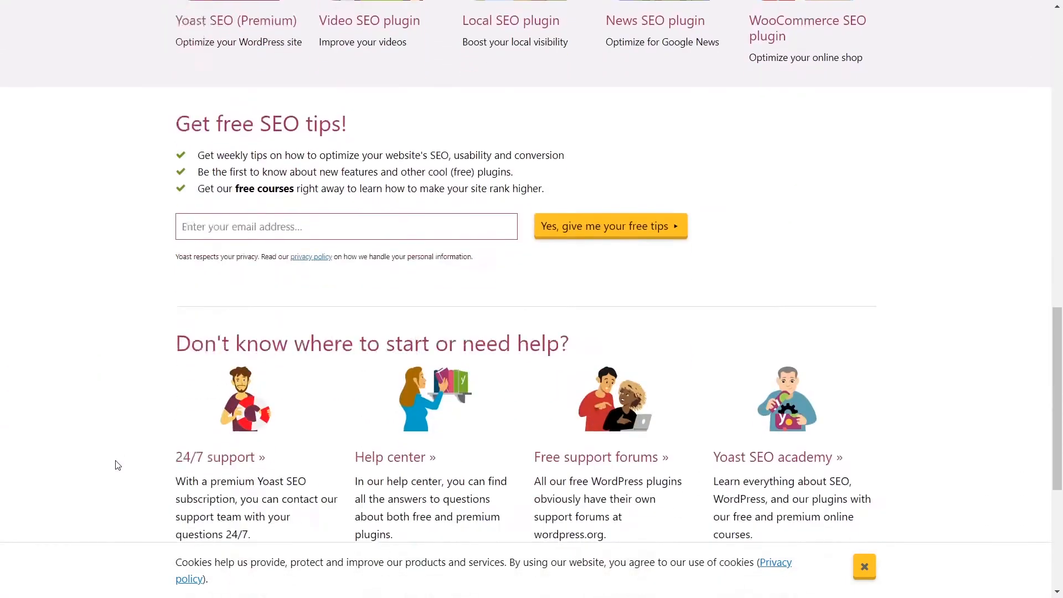
scroll(down, 3)
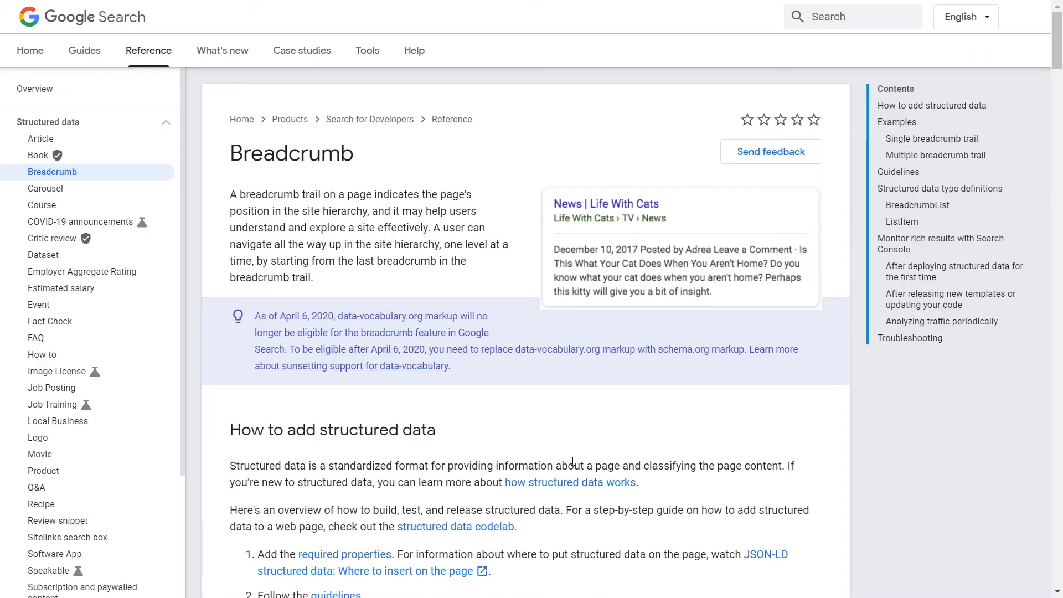
mouse_move(572, 453)
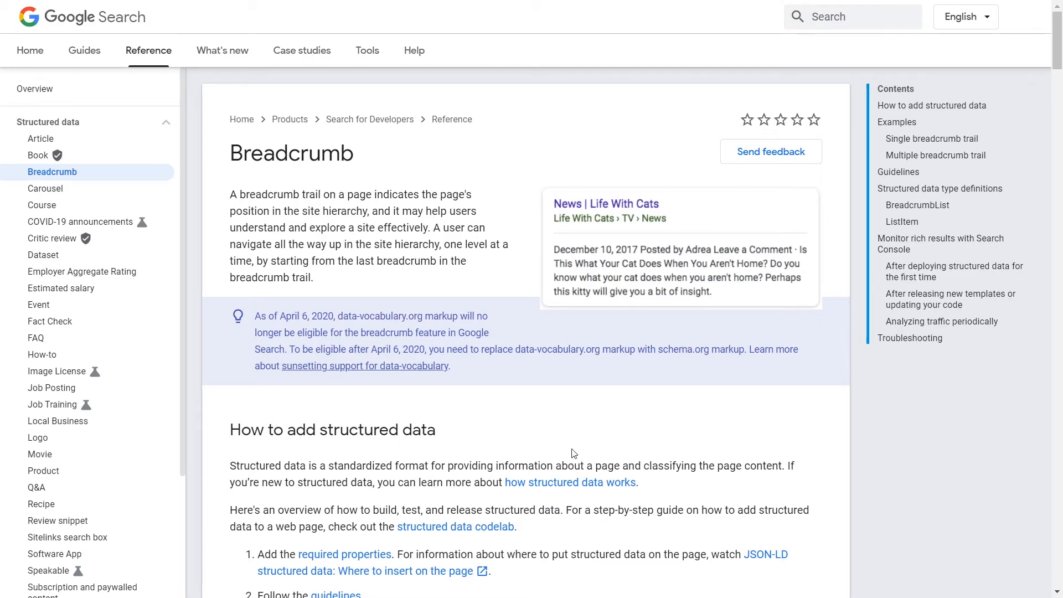
Read the Breadcrumb guide down to its structured data steps, past the Tim Ferriss knowledge panel
scroll(down, 3)
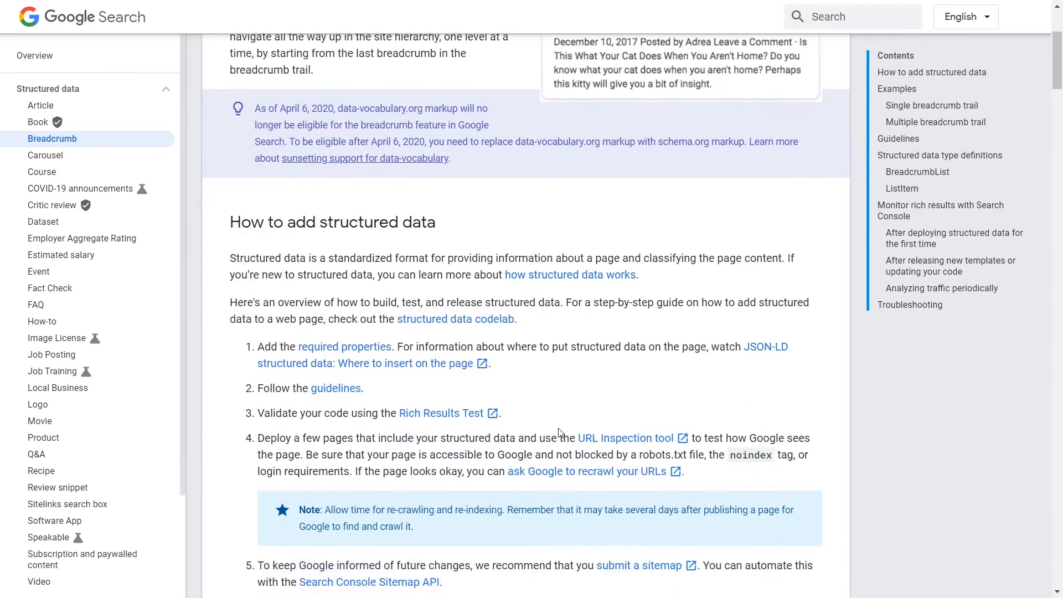
scroll(down, 3)
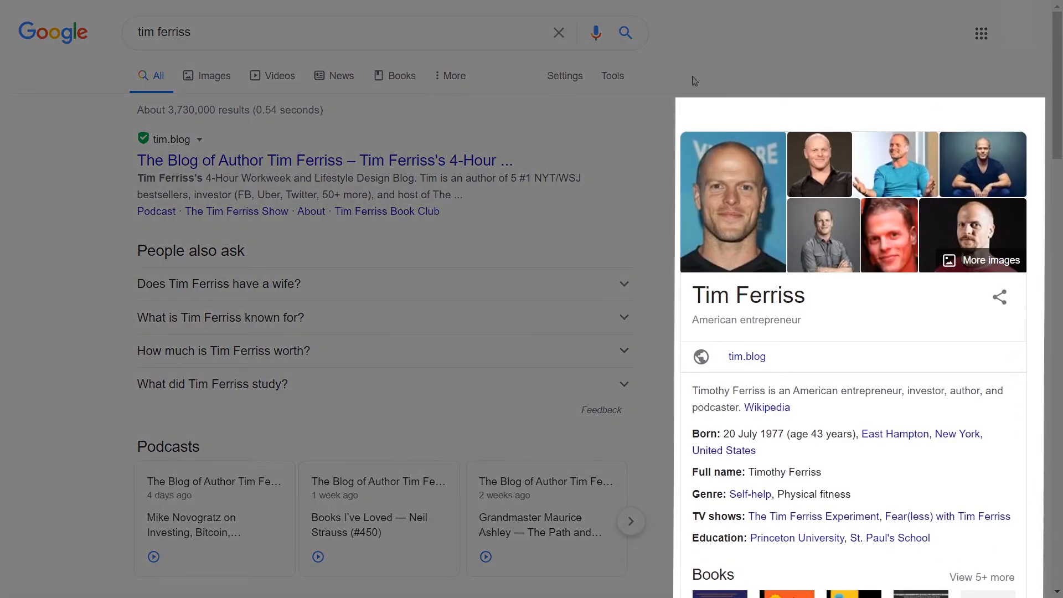
scroll(down, 3)
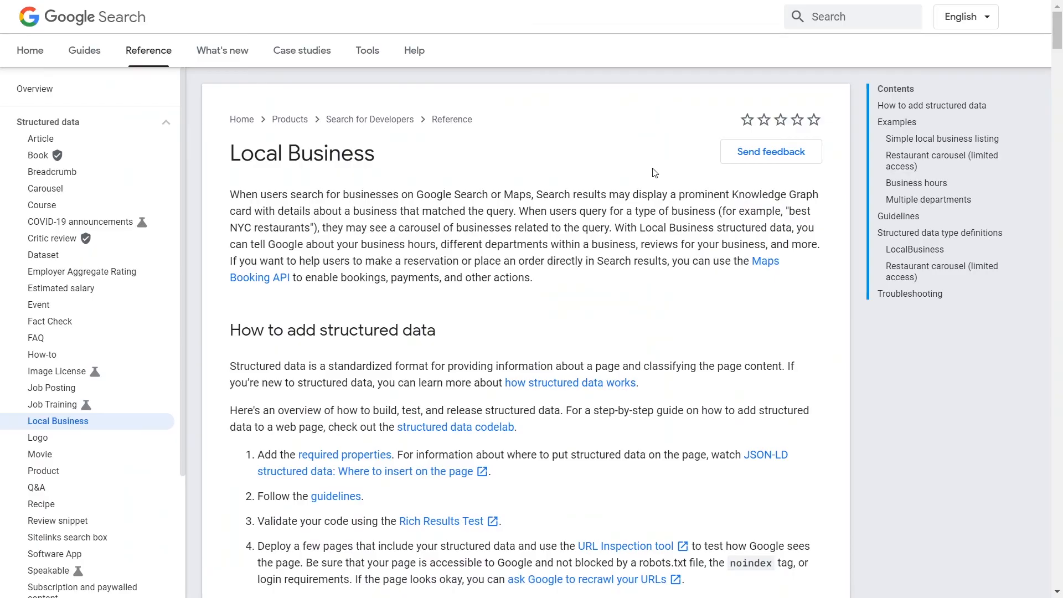
mouse_move(225, 160)
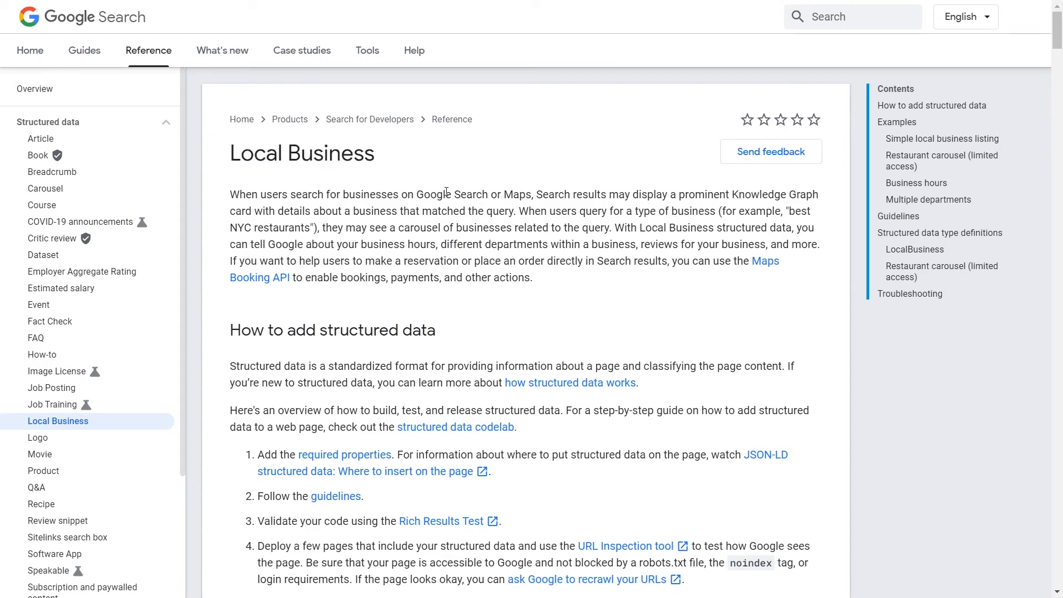
Read the Article structured data guide down to its JSON-LD example code
scroll(down, 3)
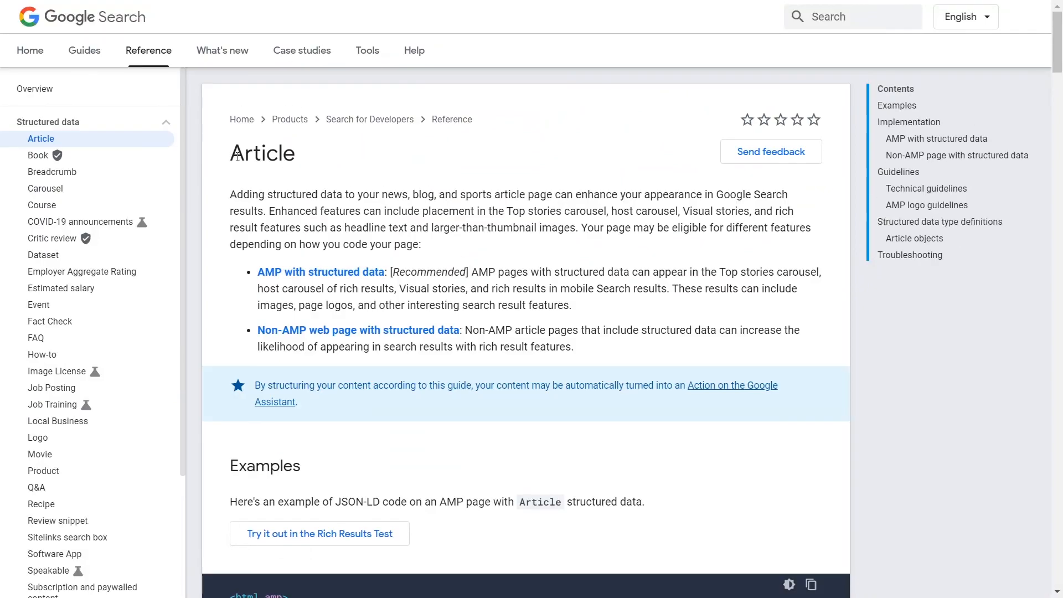
scroll(down, 3)
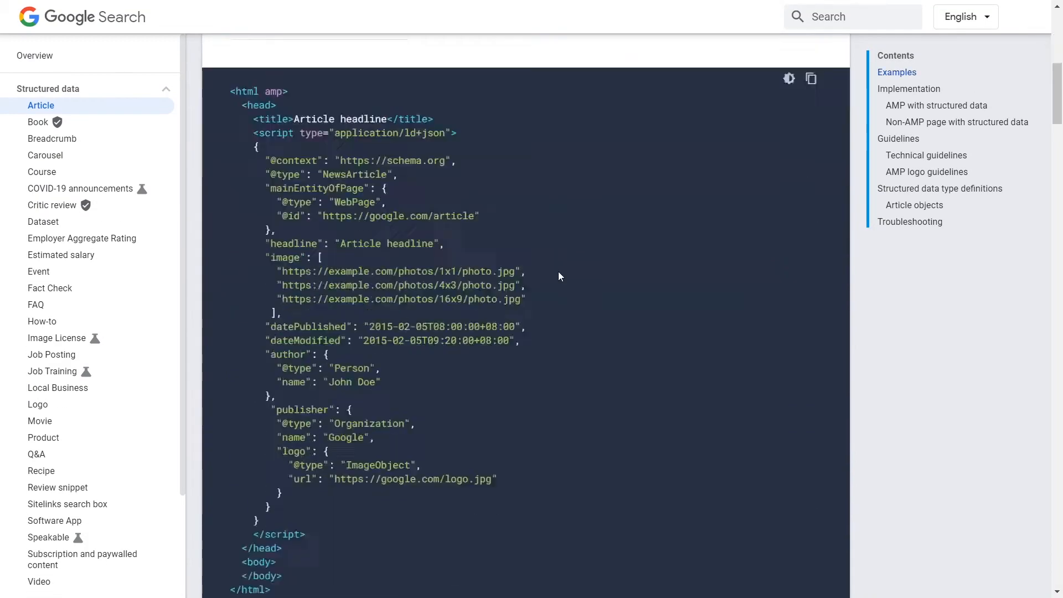
scroll(down, 3)
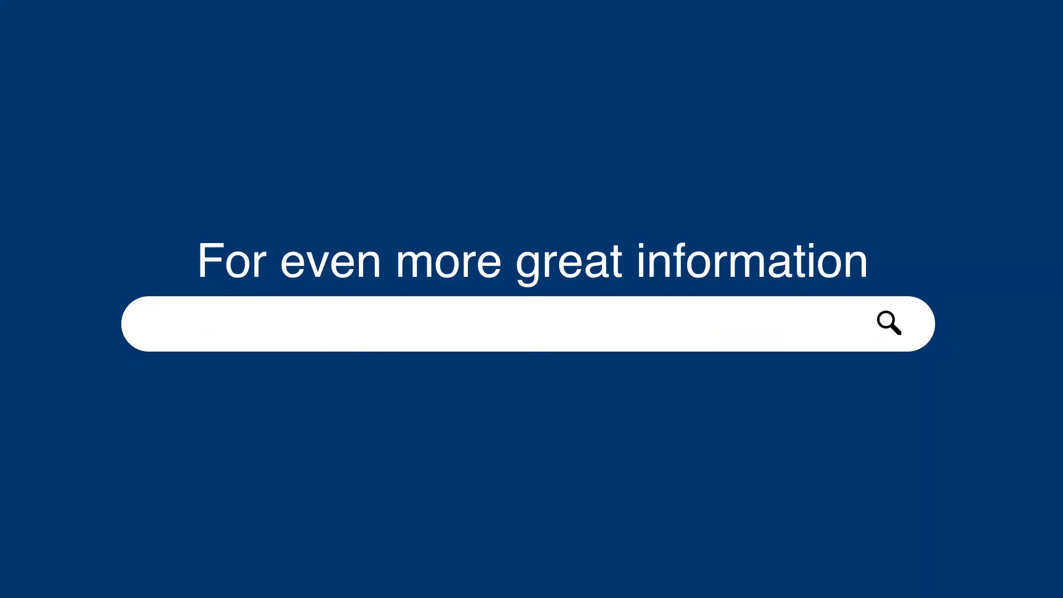
click(281, 323)
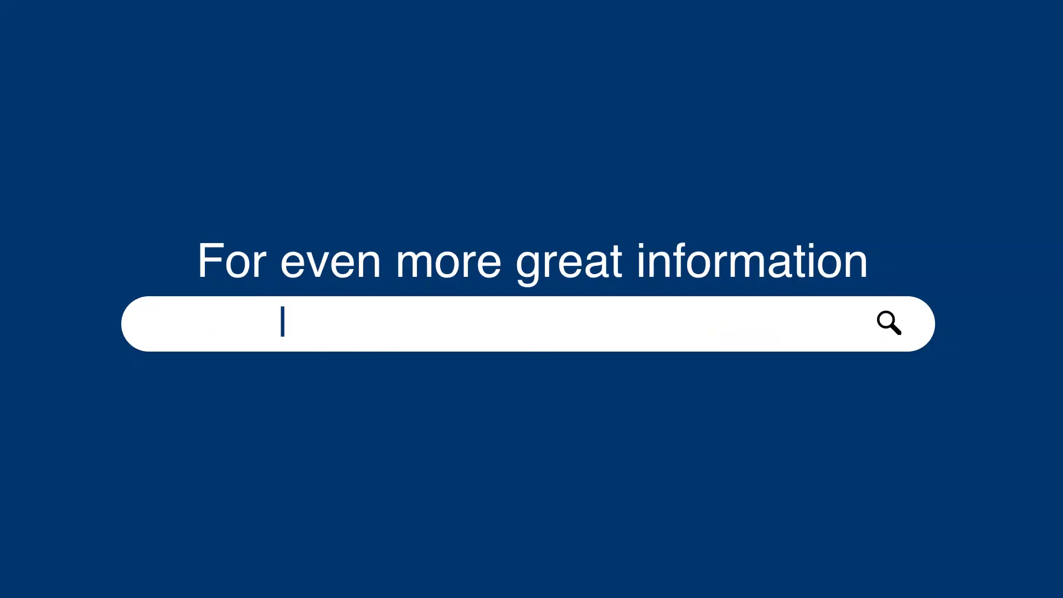